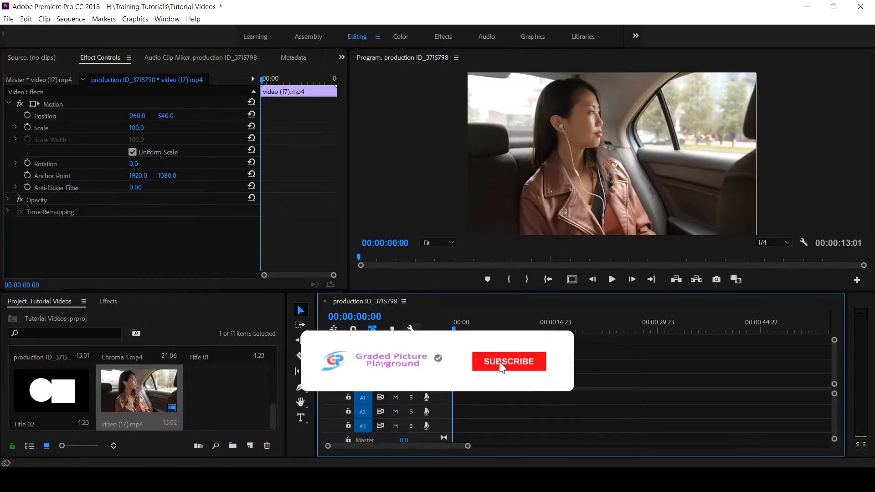
Move the playhead to 00:00:04:02, about four seconds into the woman-in-car clip
click(508, 361)
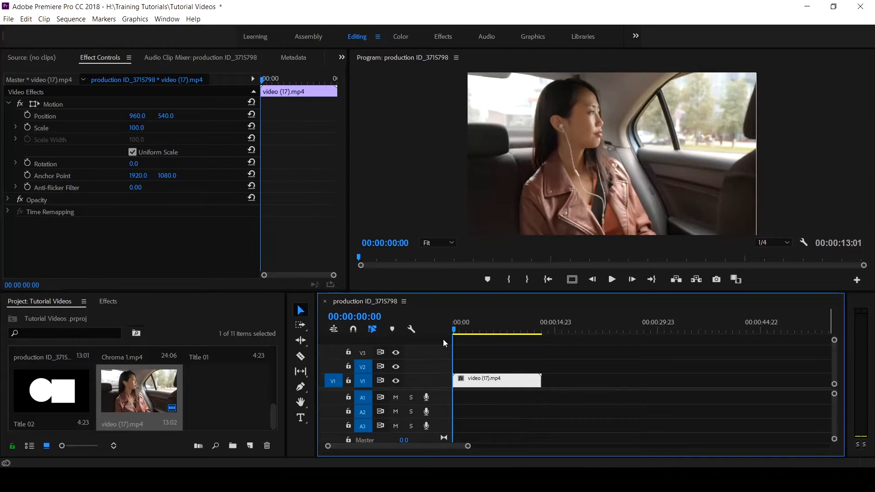
click(480, 330)
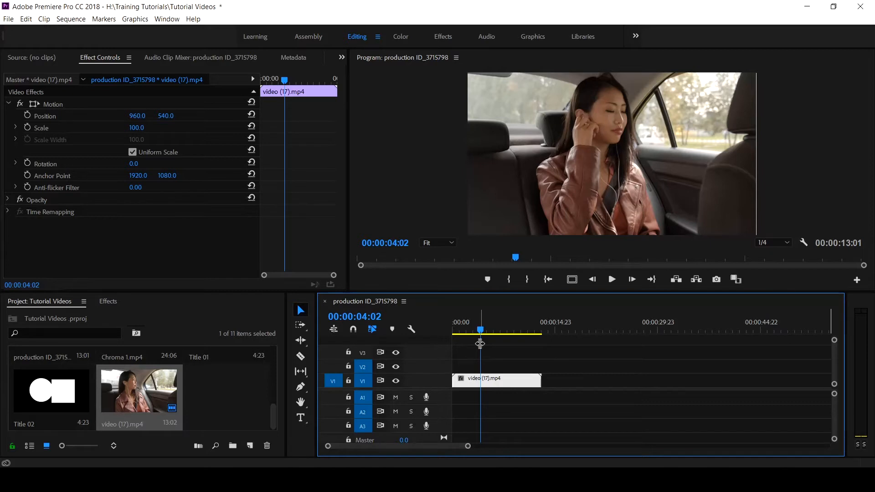
mouse_move(412, 360)
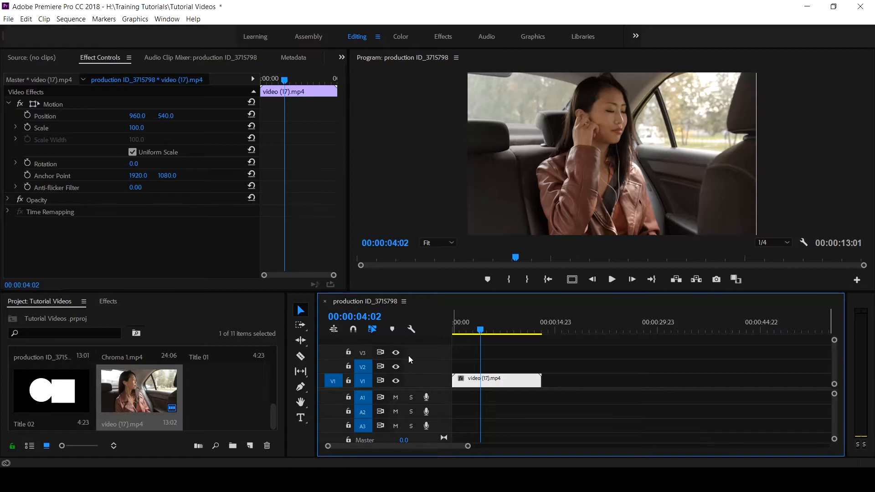
mouse_move(409, 361)
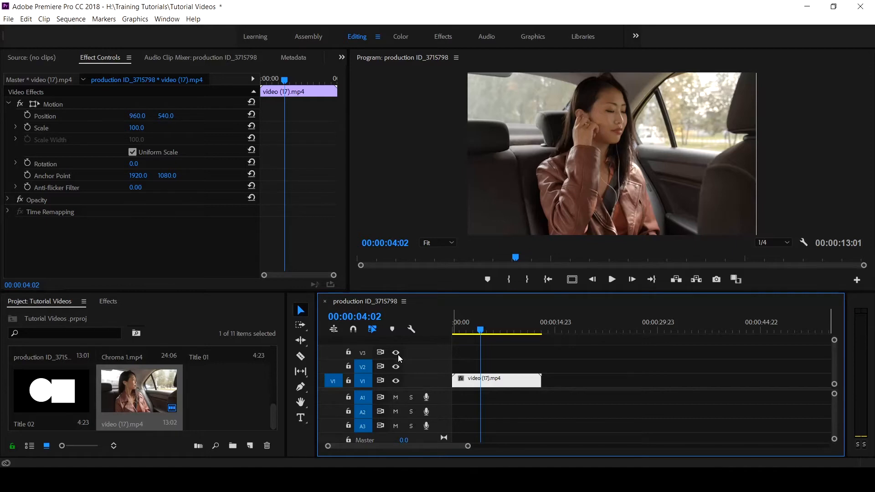
mouse_move(7, 27)
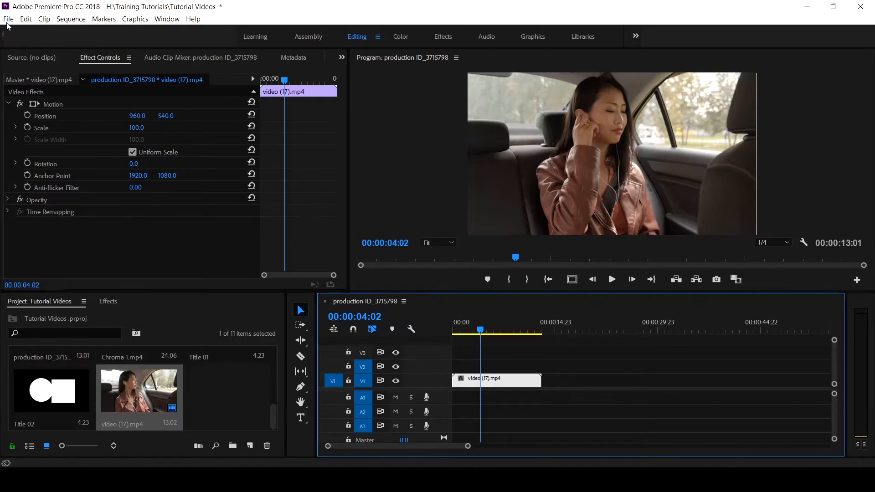
Start a new legacy title via File > New, bringing up the New Title dialog
click(8, 18)
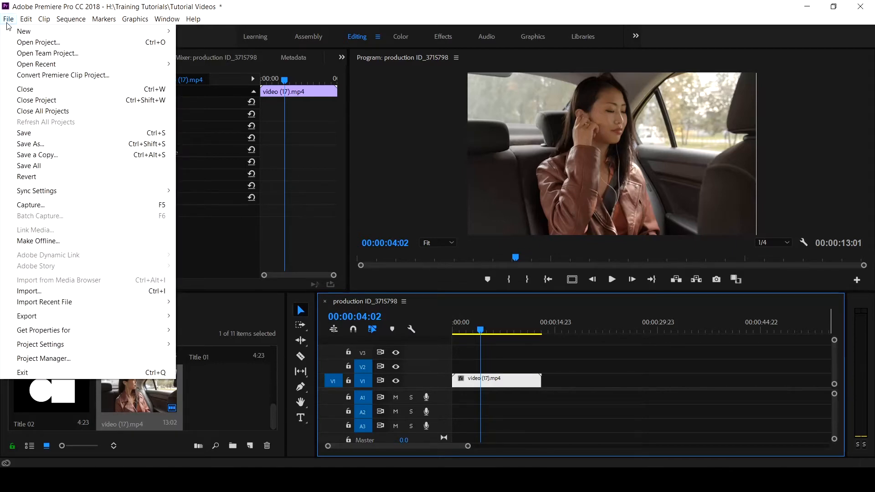
click(23, 31)
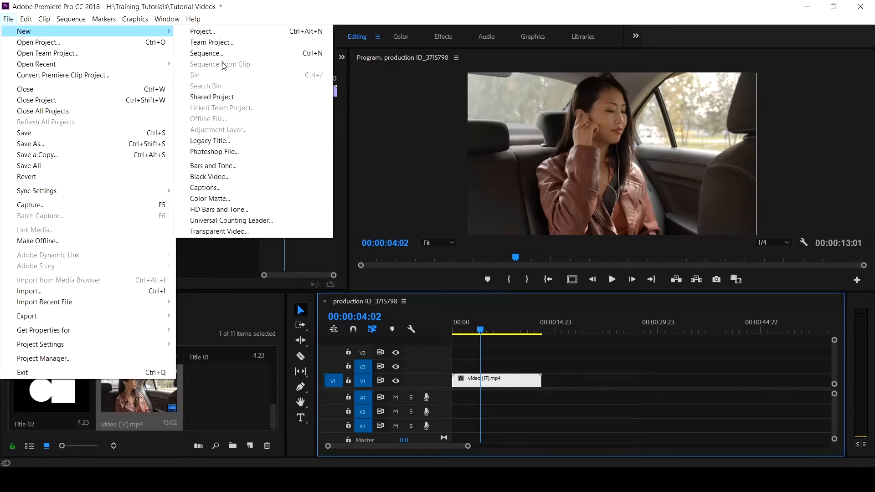
mouse_move(210, 141)
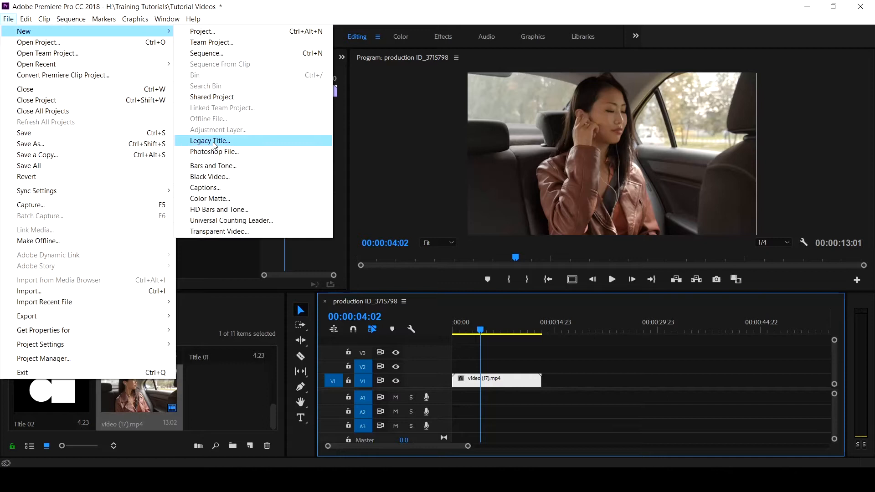
click(210, 140)
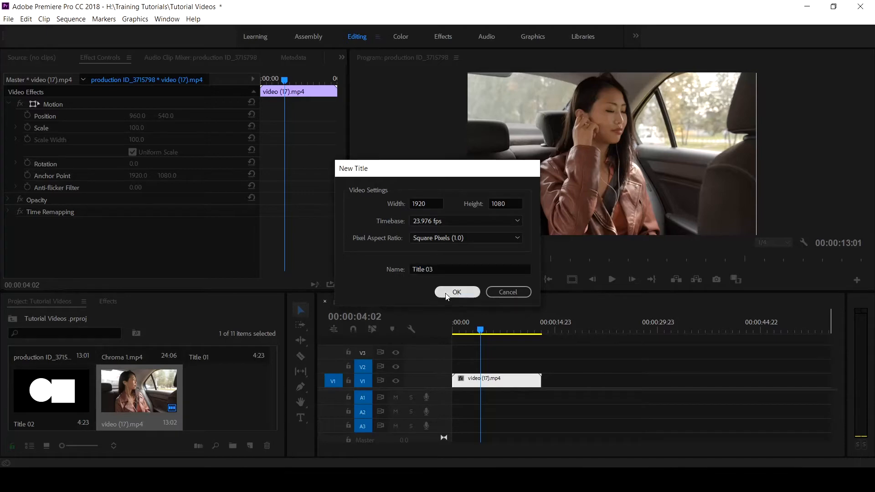
Confirm the 1920×1080 Title 03 so the Legacy Titler opens over the car frame
click(456, 291)
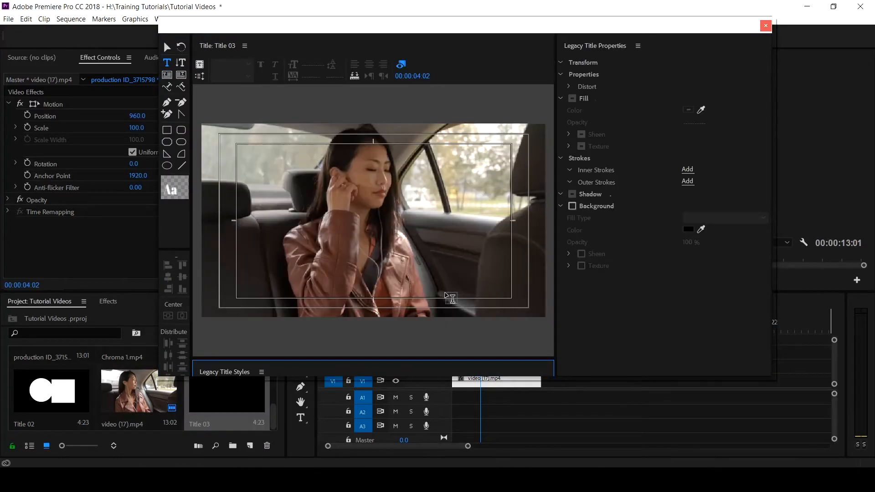
mouse_move(320, 210)
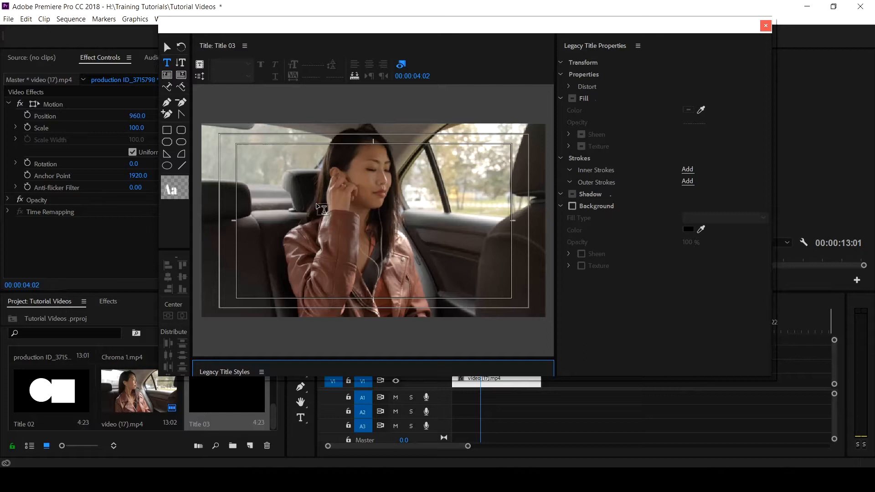
mouse_move(150, 132)
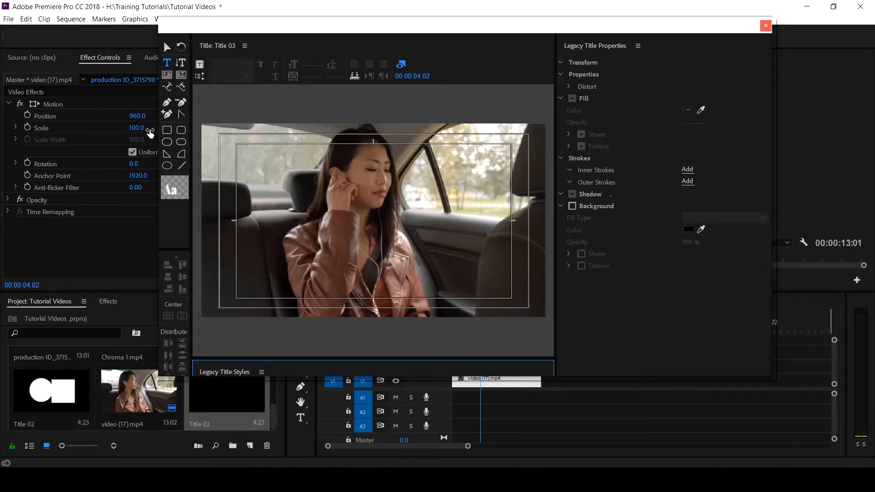
mouse_move(180, 130)
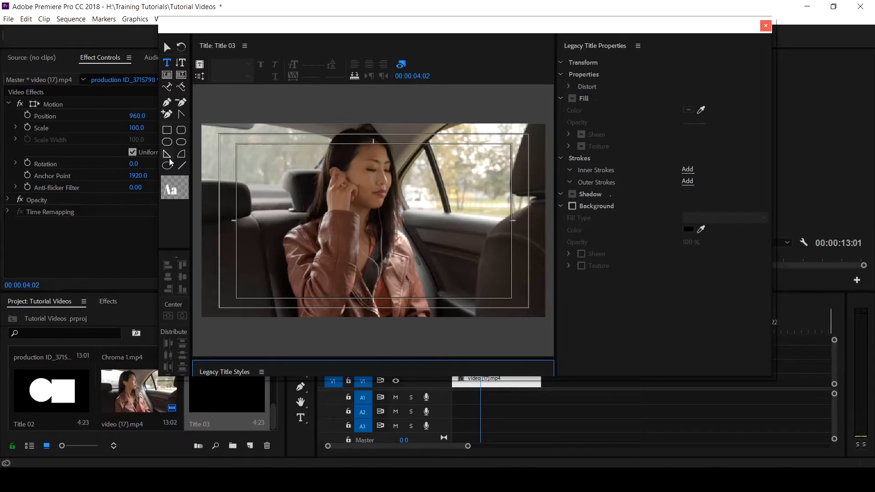
mouse_move(171, 176)
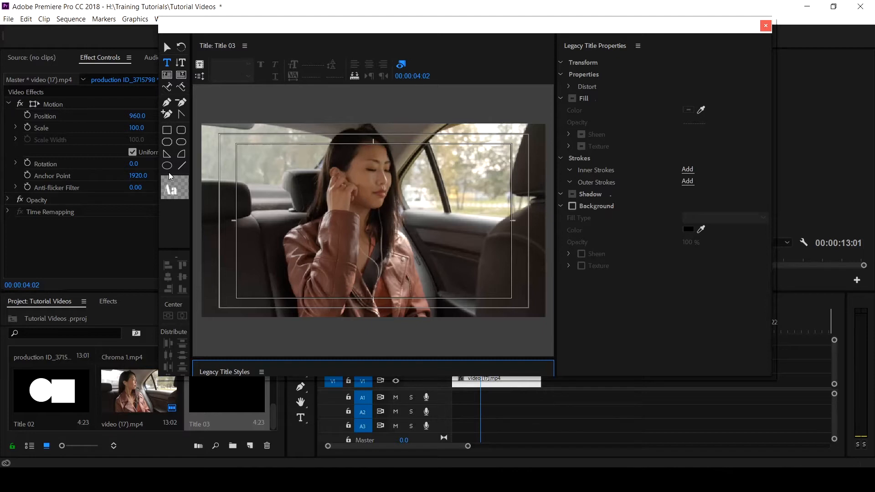
mouse_move(164, 202)
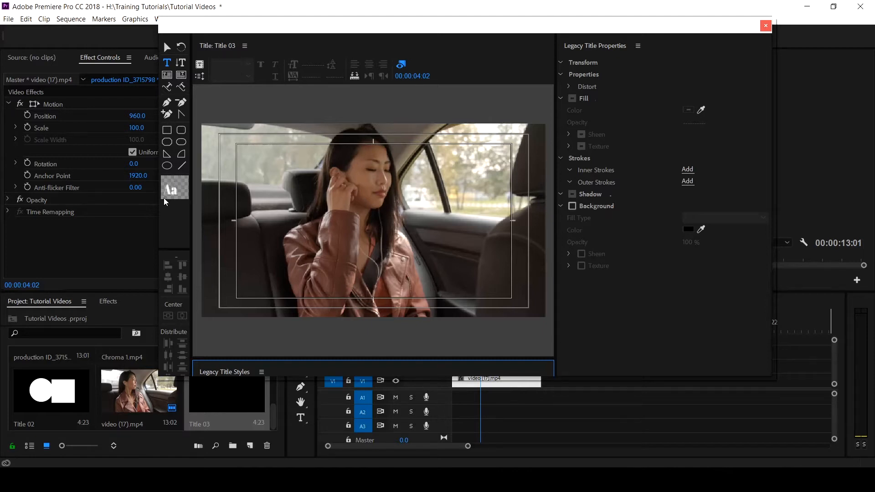
Switch to the Ellipse tool to draw the two white circles on Title 03
click(165, 165)
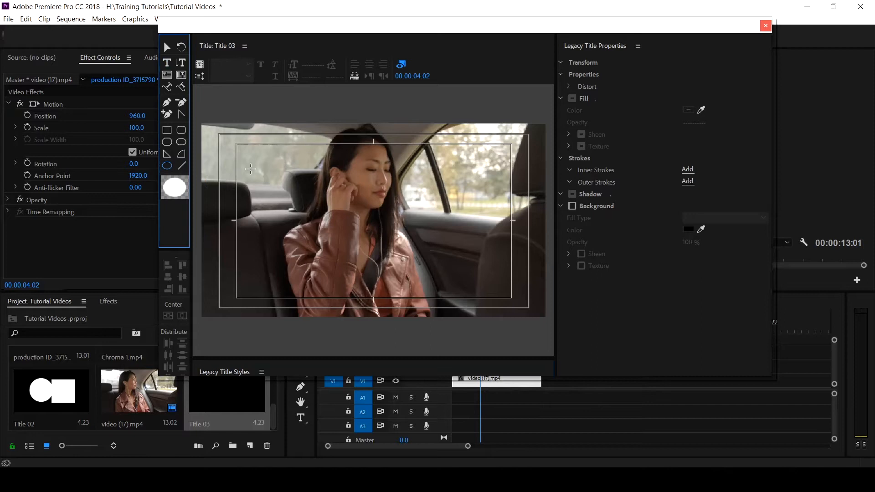
mouse_move(287, 185)
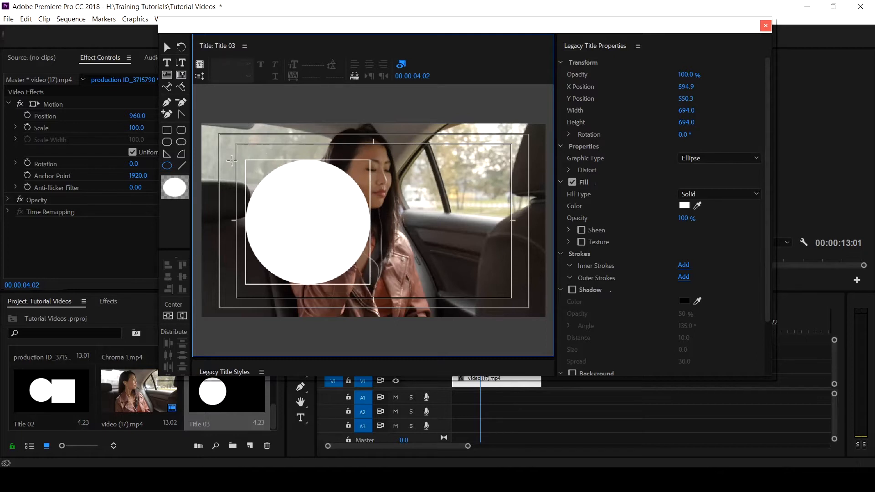
mouse_move(176, 171)
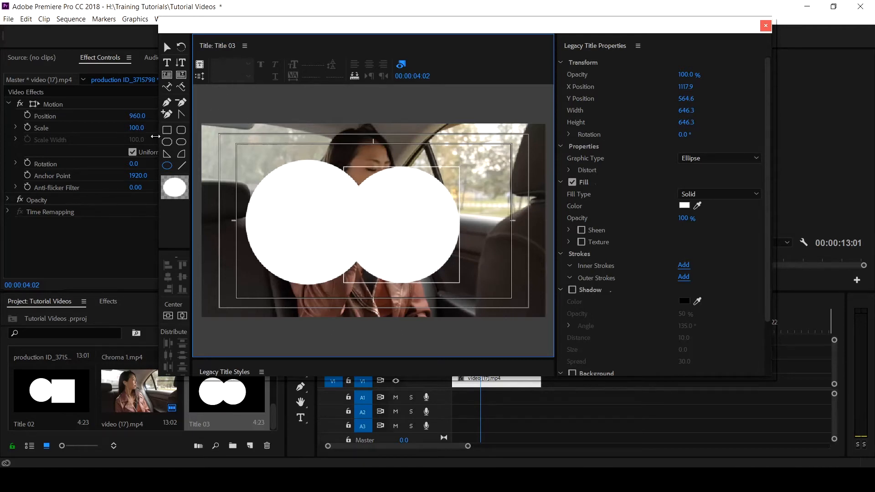
mouse_move(167, 130)
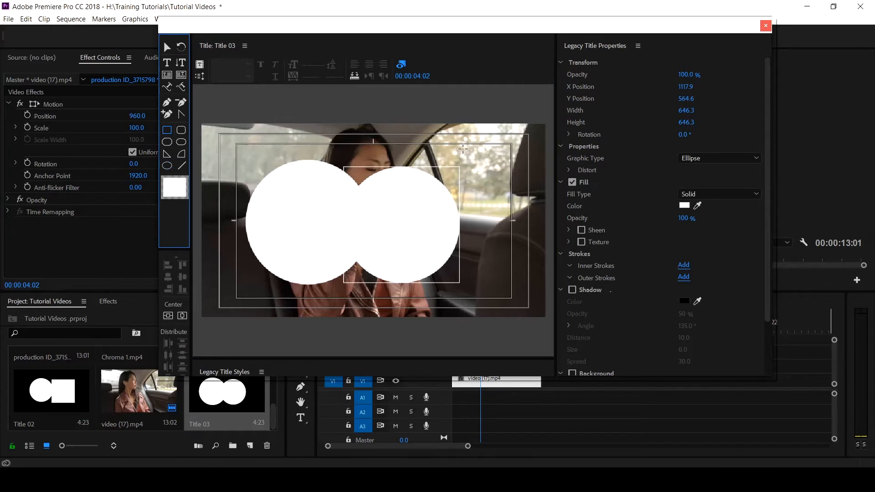
Draw a white rectangle beside the circles and scale the shape group down inside the frame
click(718, 158)
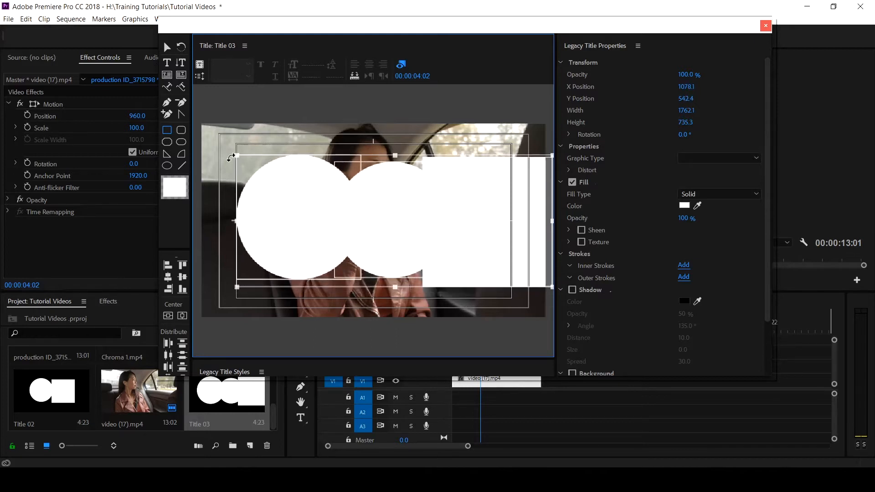
drag(236, 155, 258, 174)
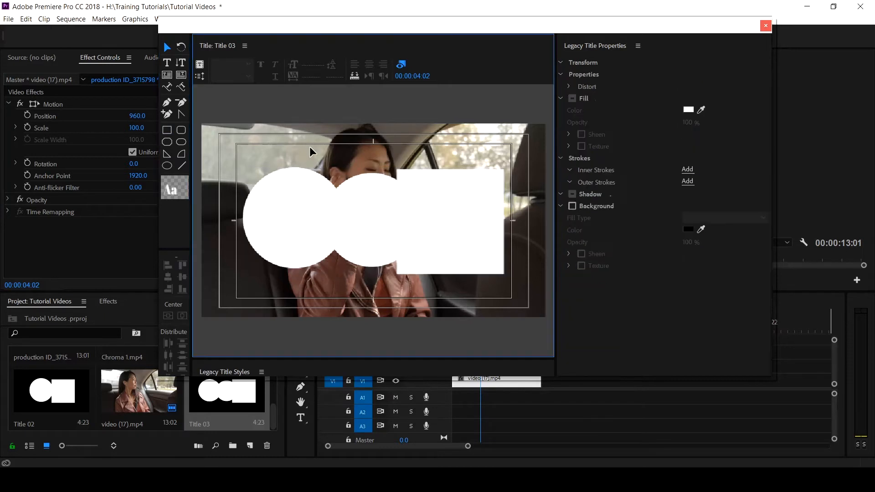
mouse_move(764, 54)
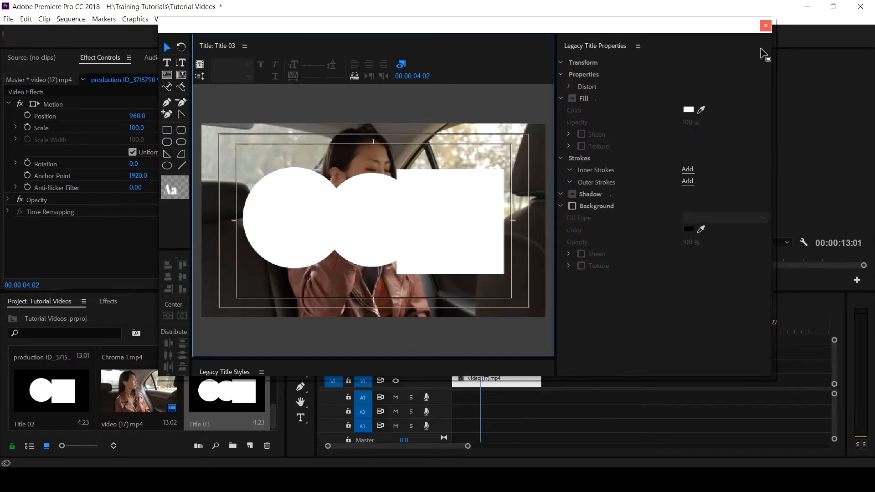
Close the Titler with Title 03 above the car clip and show the Effects list
click(764, 25)
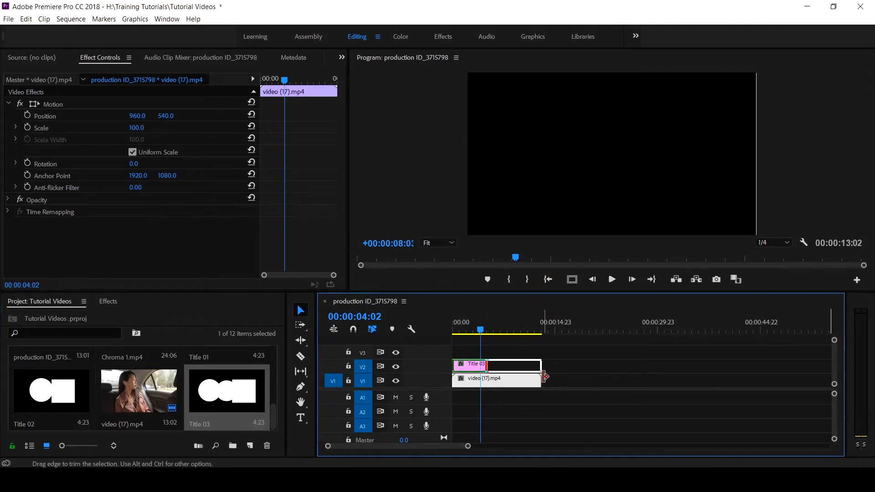
click(107, 302)
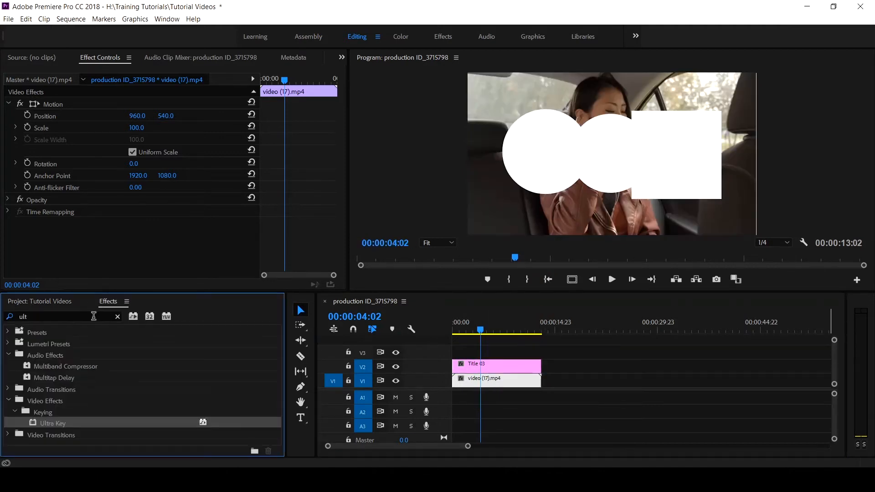
Search 'track' and apply Track Matte Key to the car clip, collapsing Motion
triple_click(56, 317)
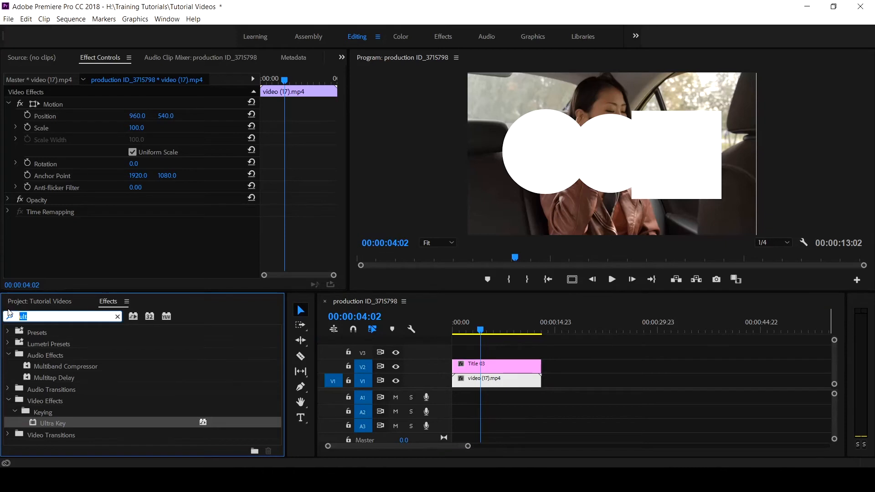
text(track)
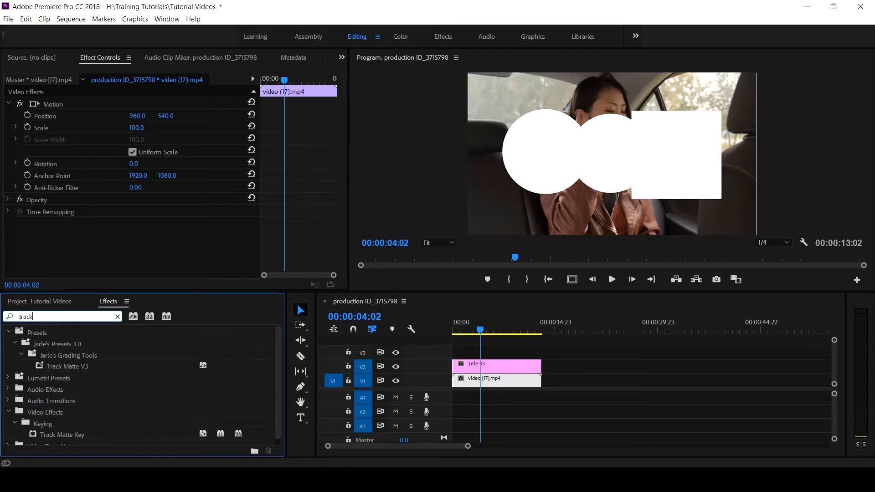
scroll(down, 3)
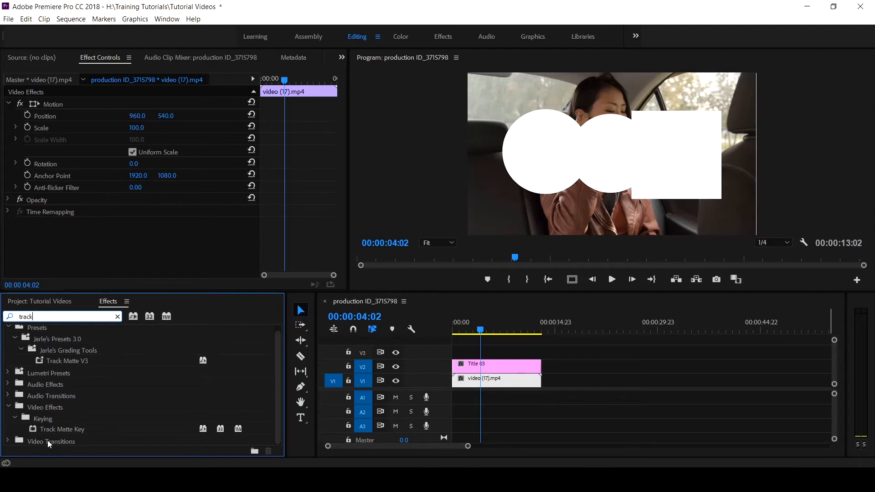
mouse_move(47, 434)
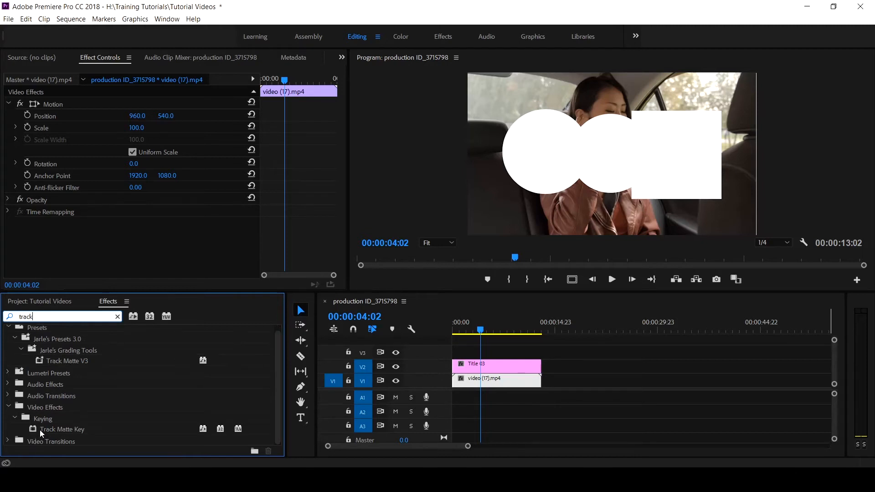
click(61, 429)
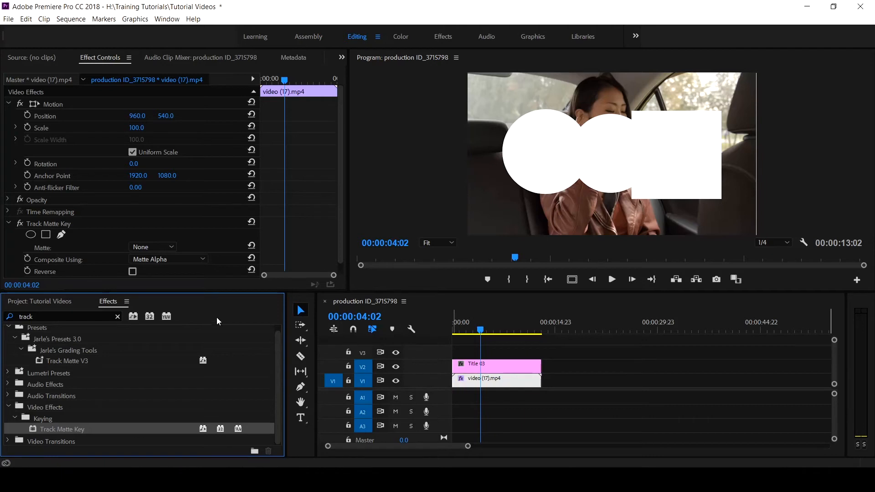
click(8, 104)
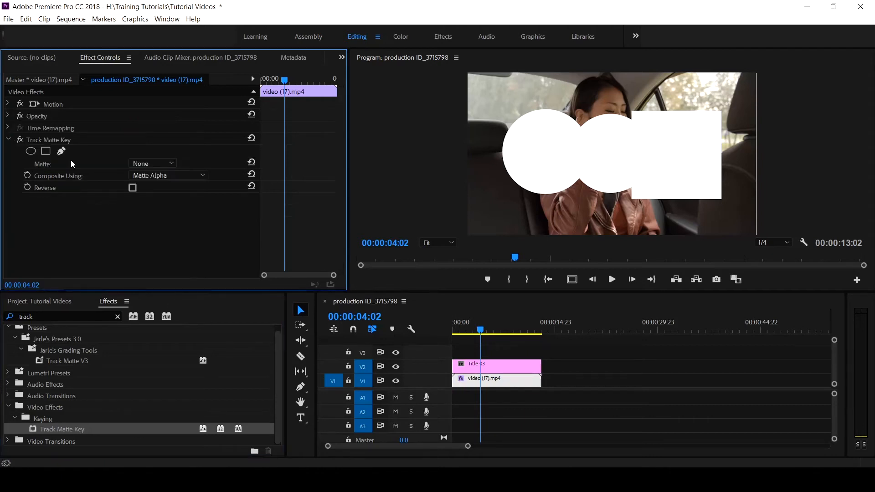
mouse_move(156, 163)
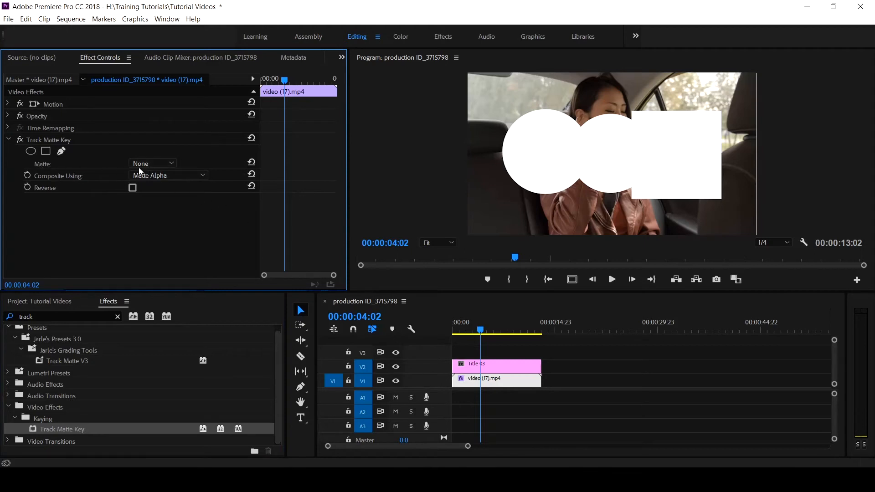
Set the Track Matte Key matte to Video 2 so she shows only inside the shapes
click(152, 163)
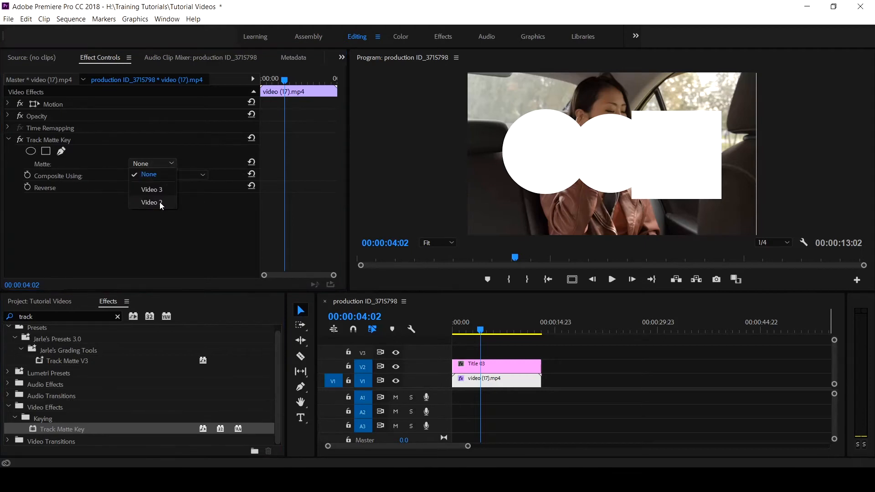
click(149, 202)
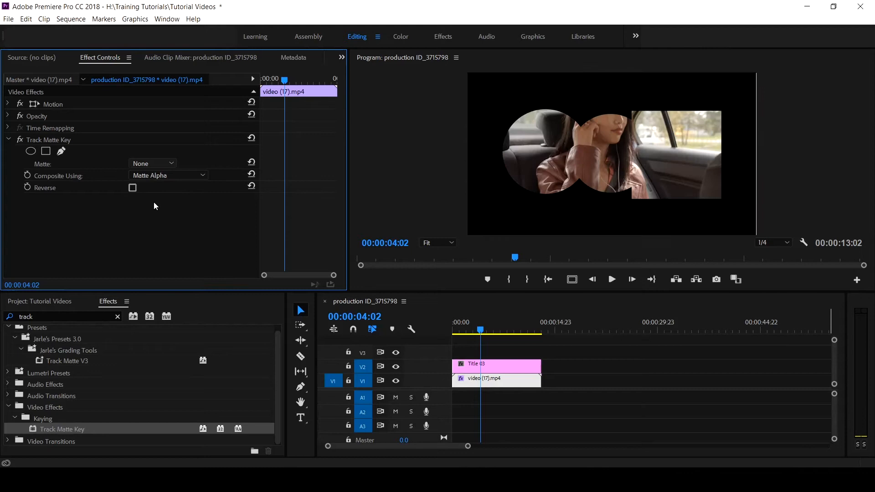
click(152, 163)
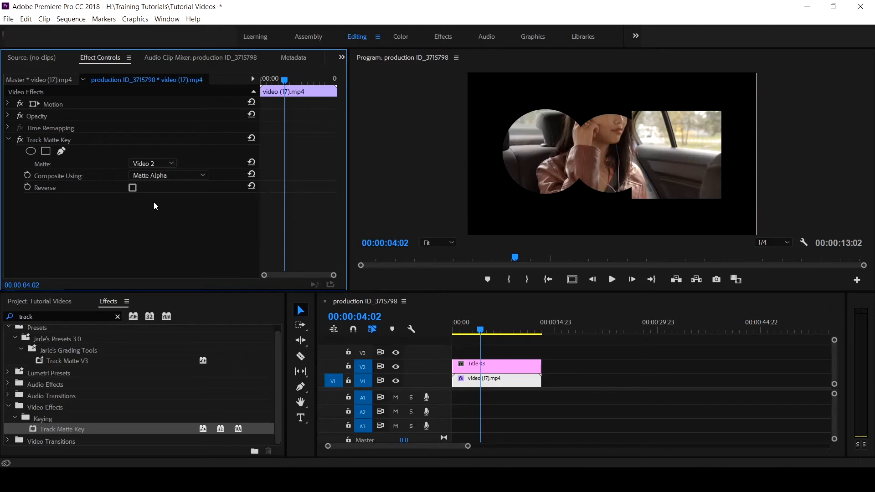
mouse_move(576, 257)
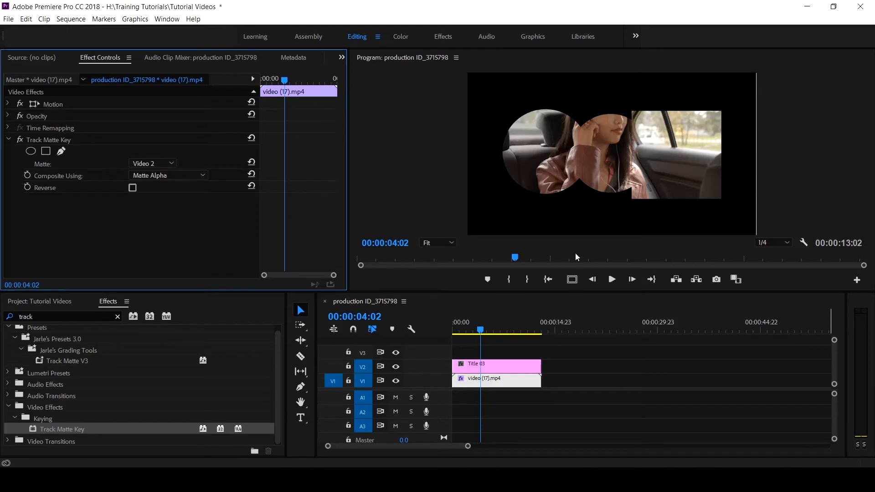
mouse_move(516, 363)
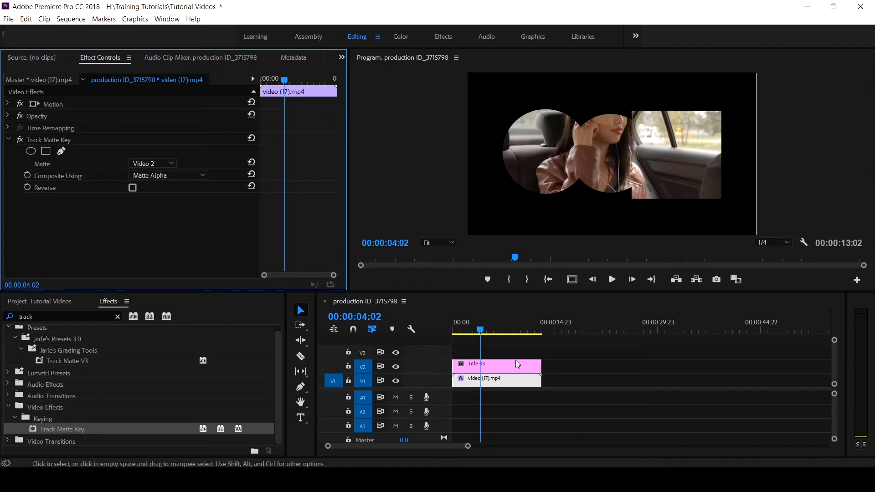
click(486, 363)
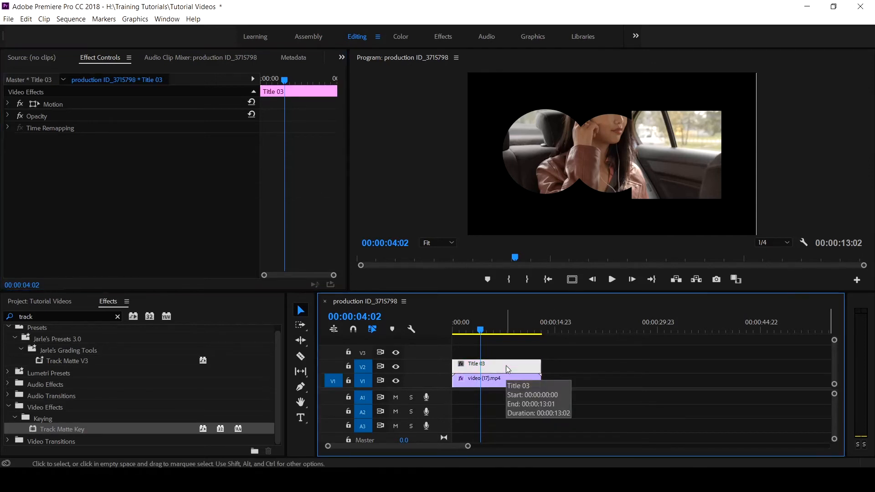
Move Title 03 to Video 3 and the car clip to Video 2, setting the matte to Video 3
click(9, 104)
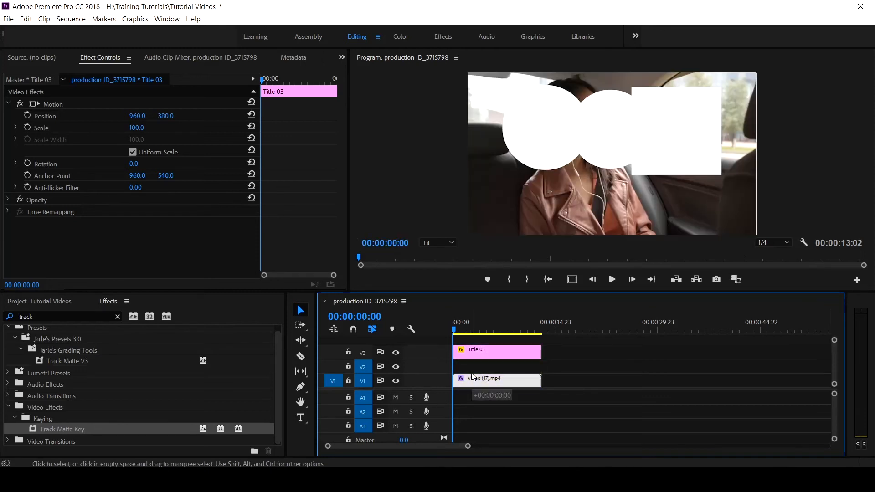
click(494, 379)
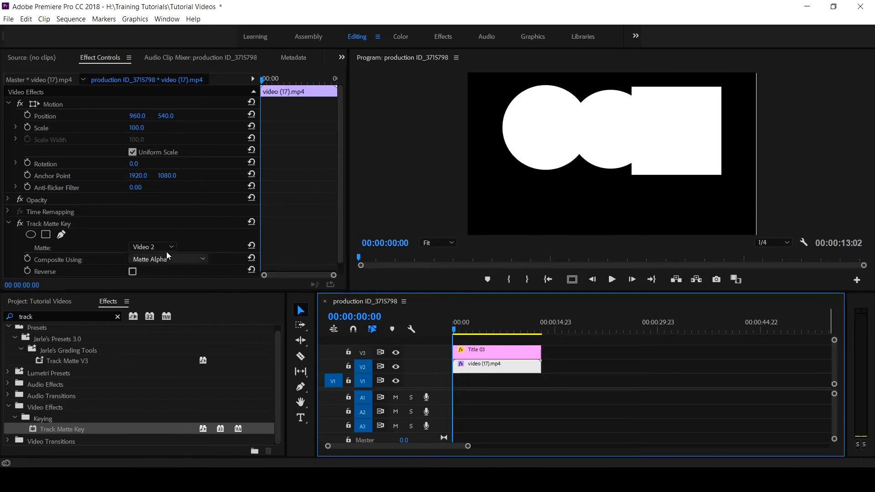
click(151, 247)
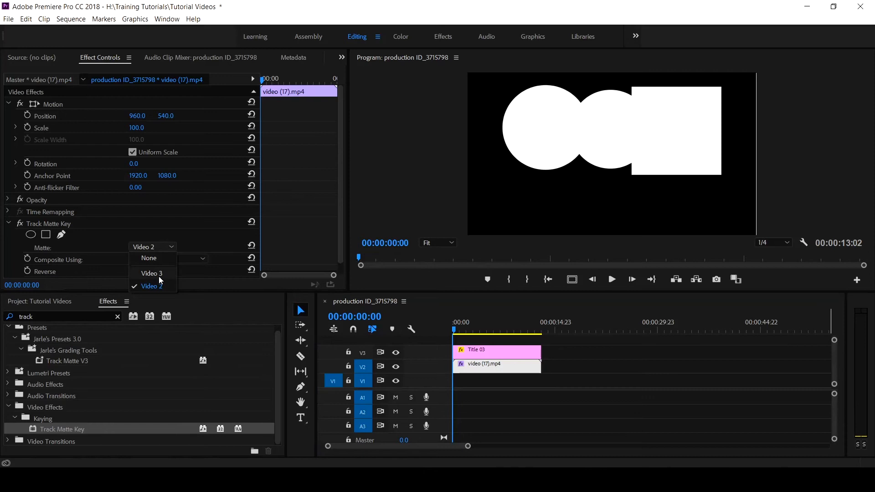
click(152, 272)
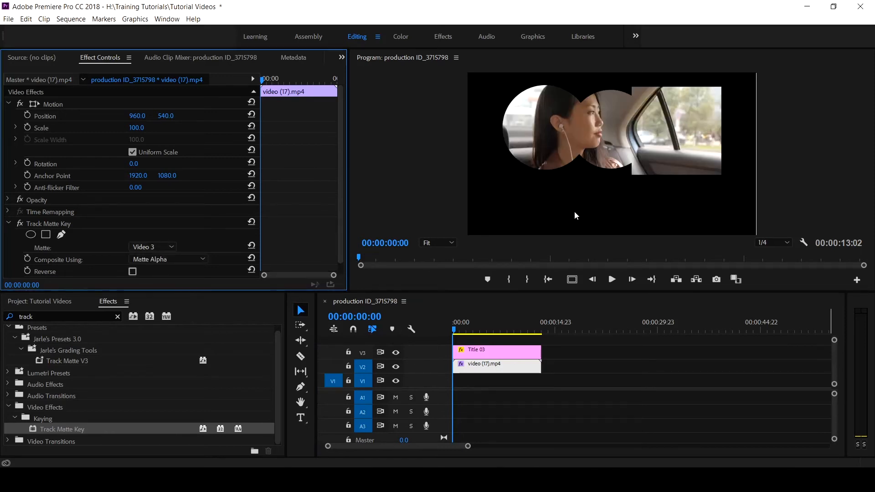
mouse_move(592, 273)
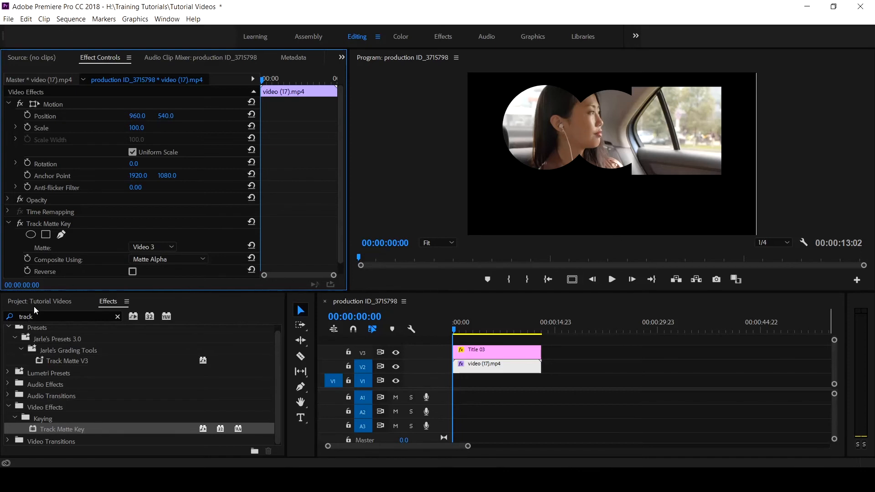
Place Cloudscape Video.mp4 on Video 1 and razor off the part past the car clip's end
click(39, 302)
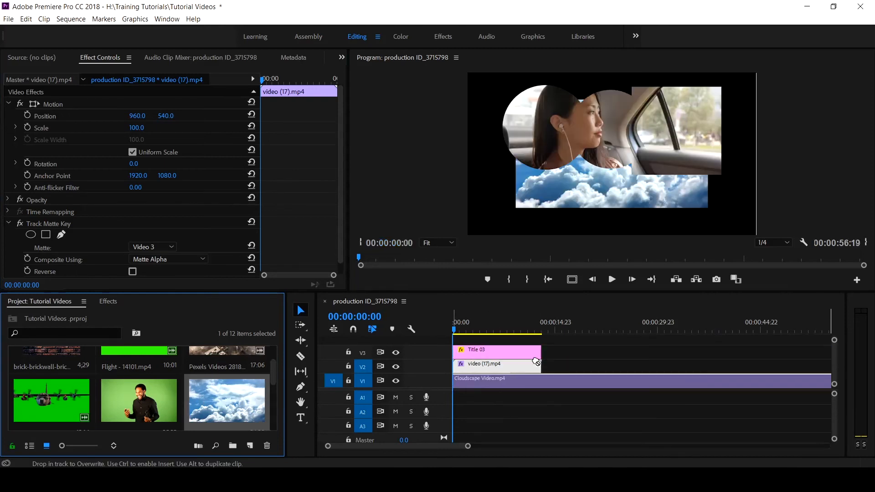
click(548, 330)
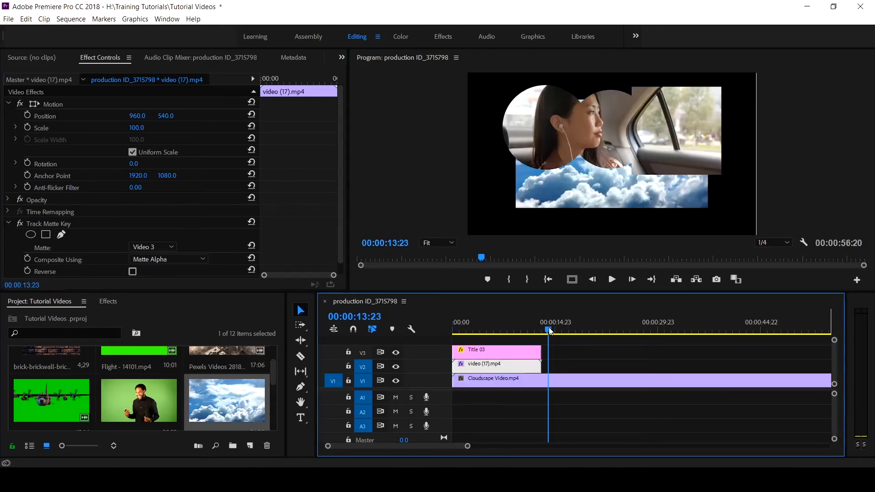
click(544, 330)
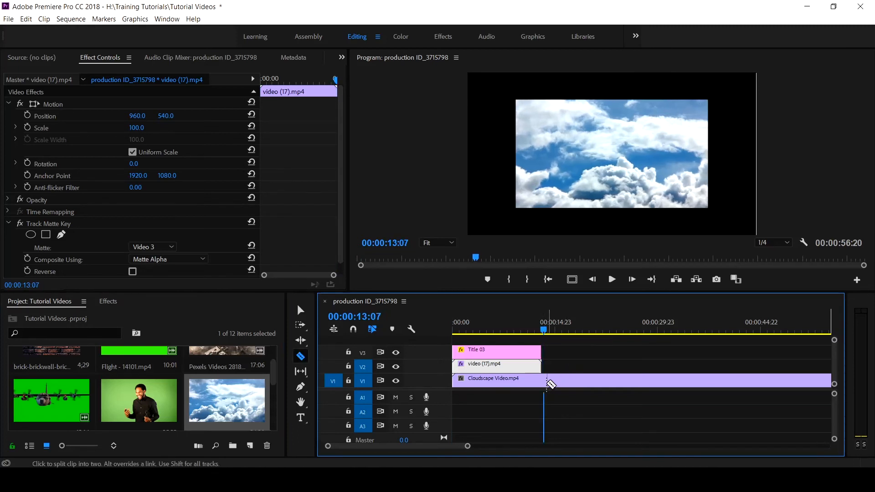
click(544, 381)
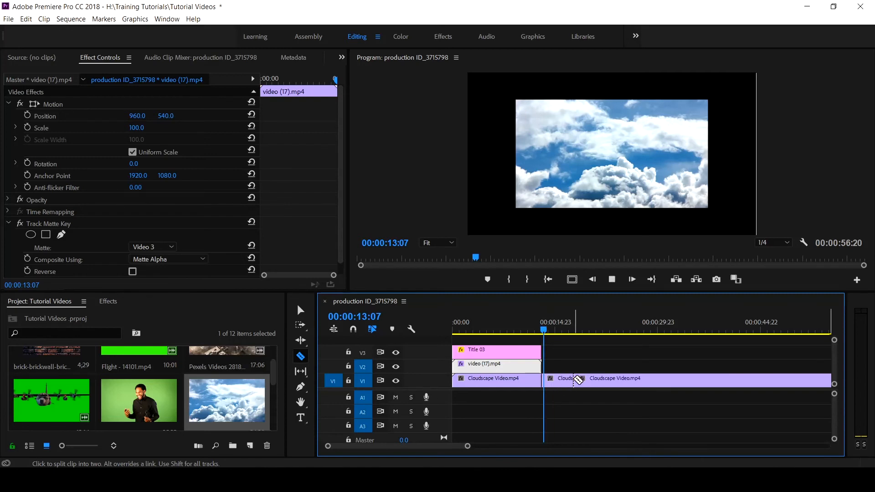
click(494, 379)
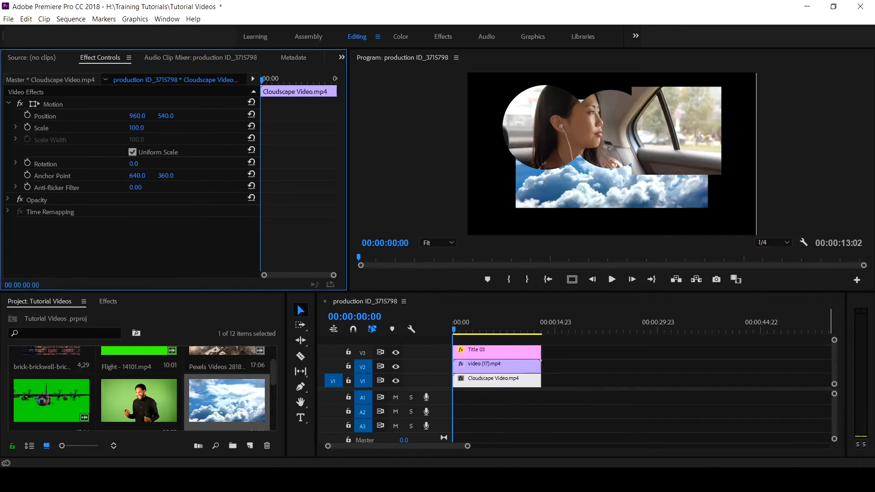
Scale the cloudscape up to about 178 to fill the frame, then deselect the clips
drag(136, 128, 145, 127)
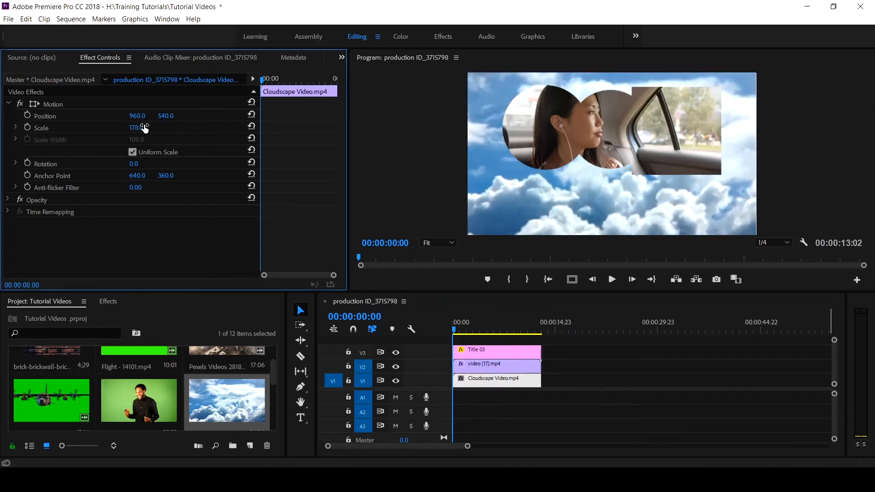
click(519, 337)
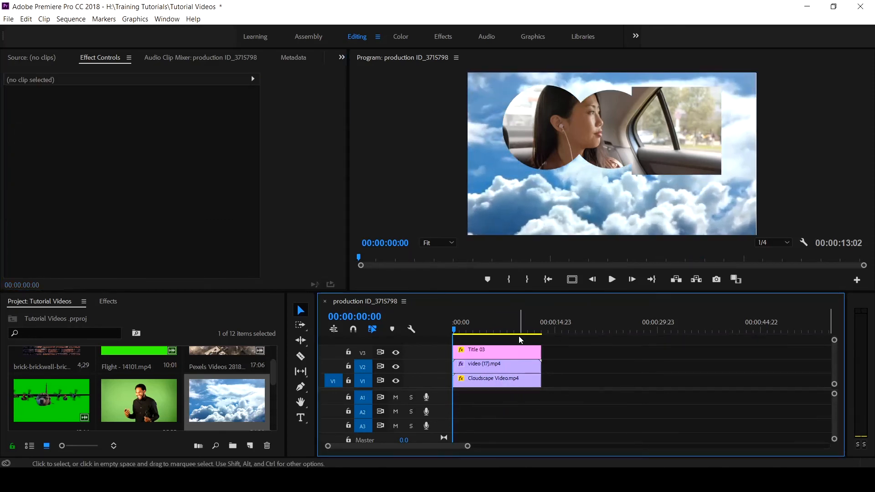
click(507, 329)
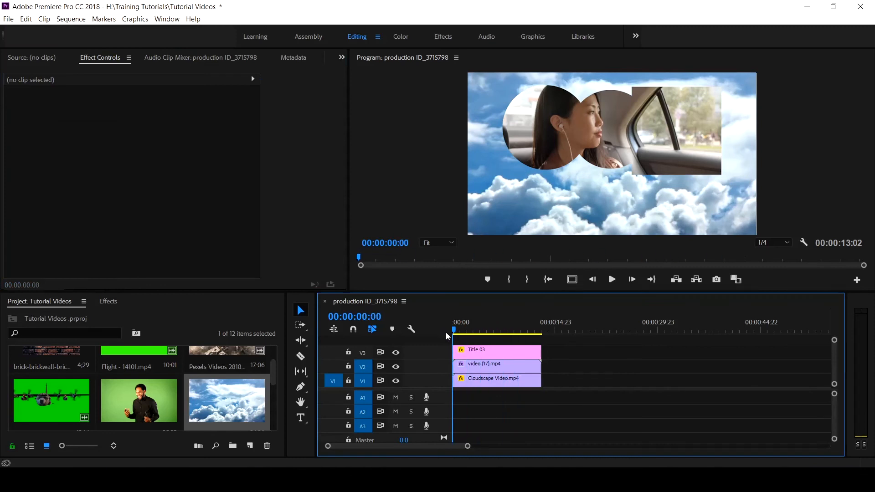
click(611, 279)
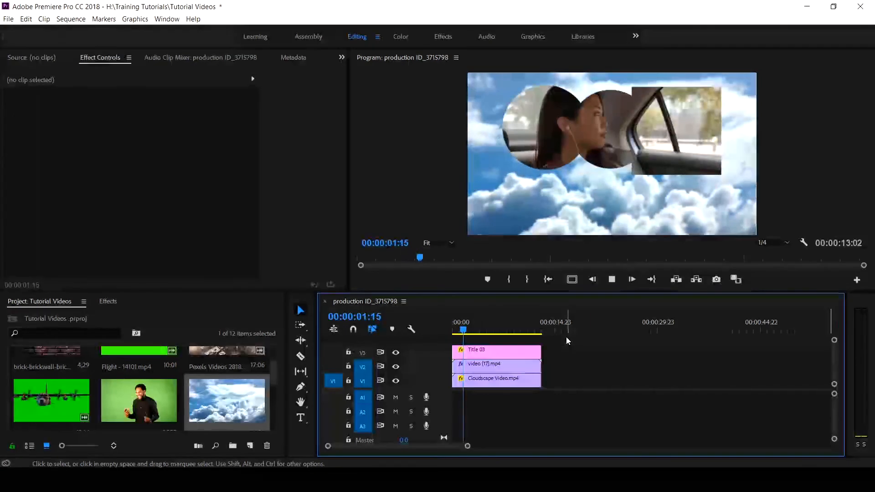
click(610, 279)
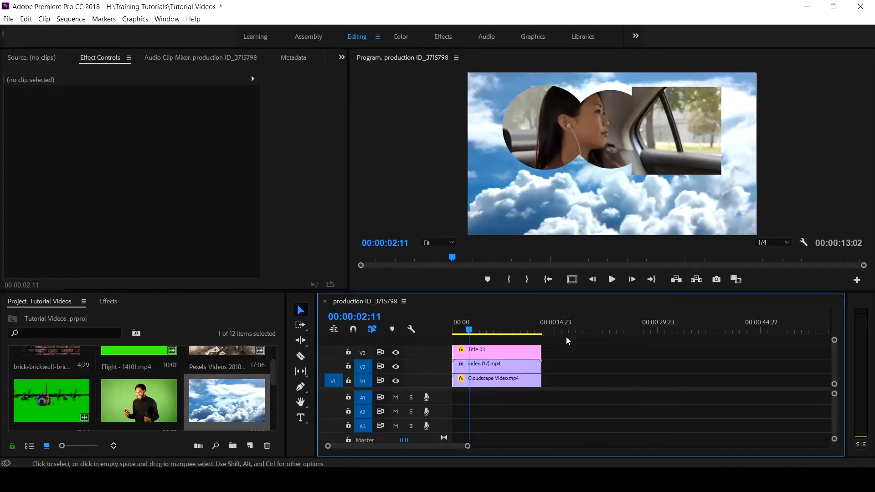
click(610, 279)
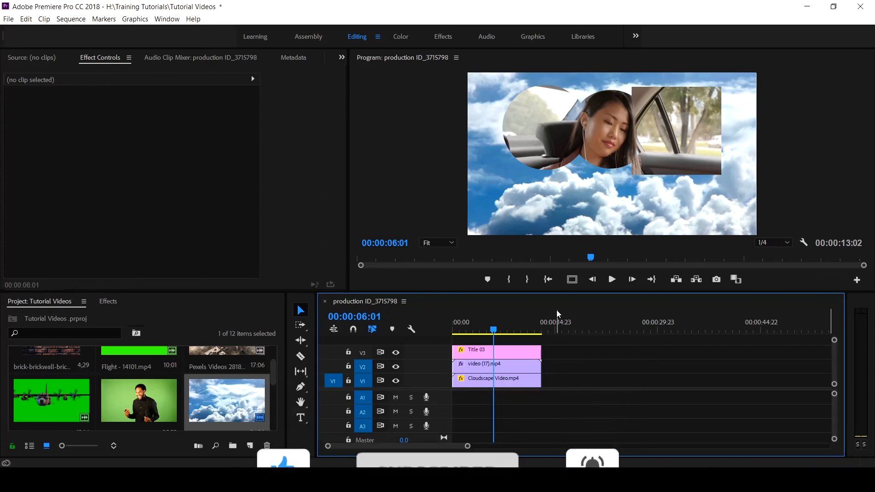
mouse_move(539, 311)
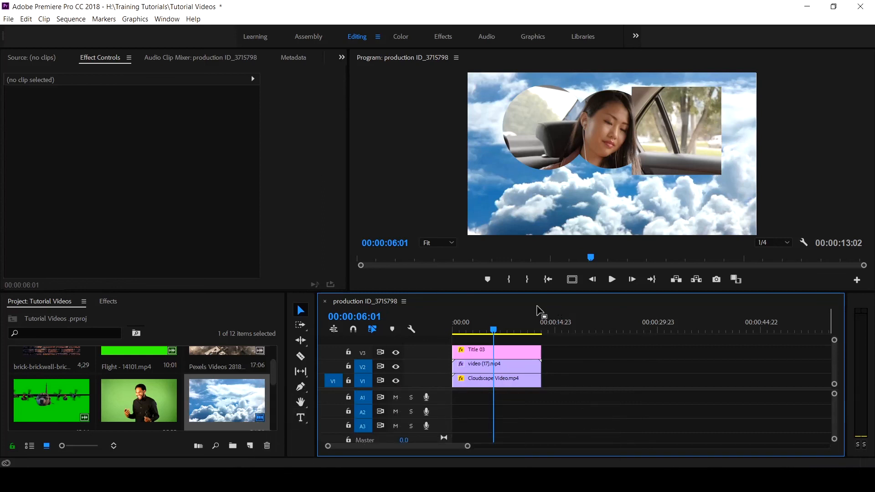